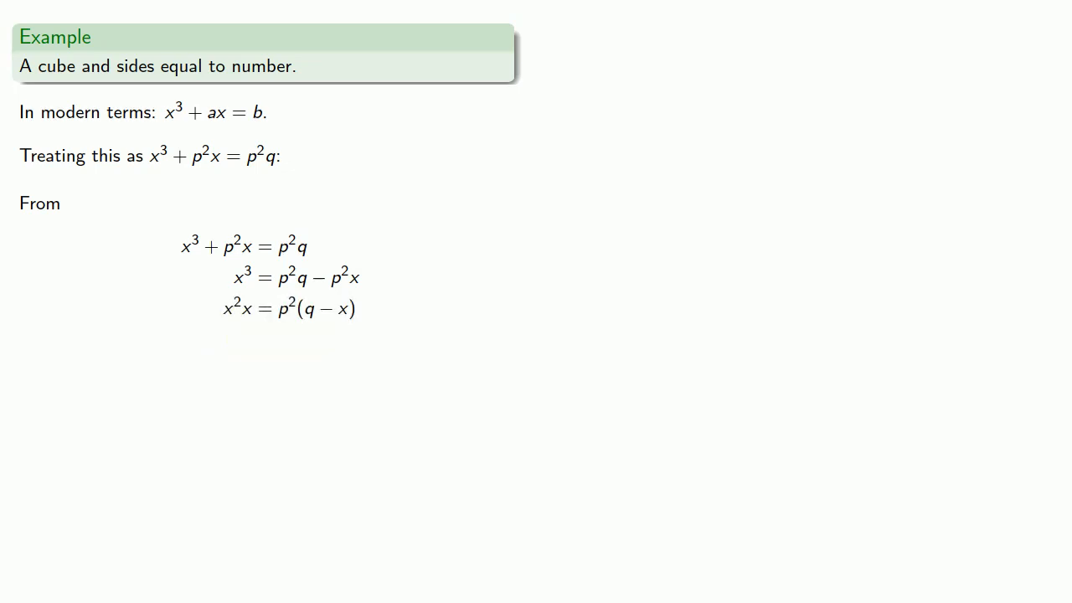
Reveal the proportion x:(q−x)=p²:x² and the circle-with-diameter-q note involving y.
{"action": "key", "text": "Right"}
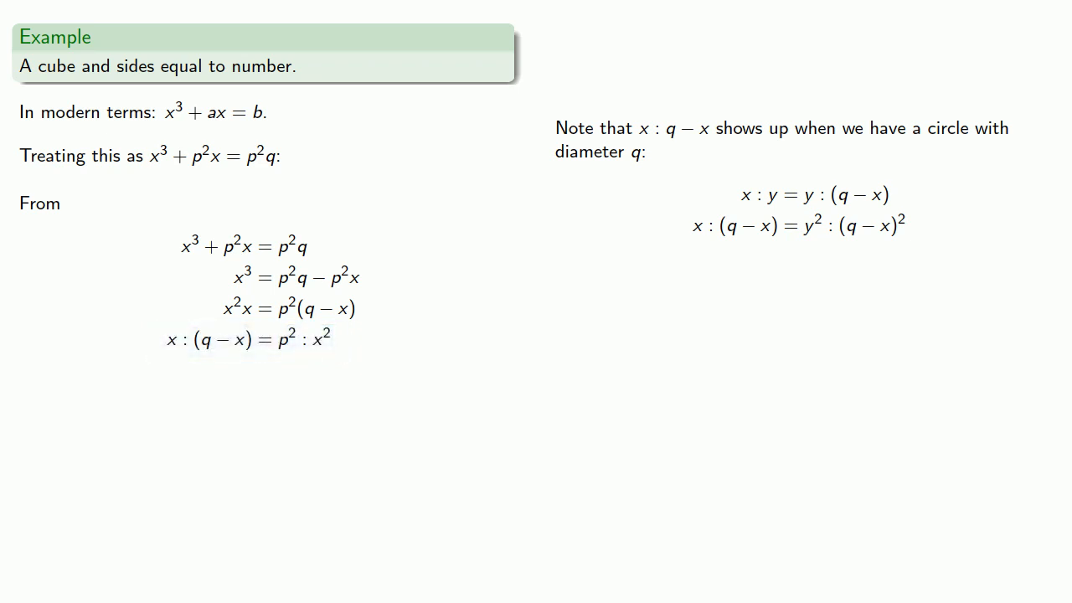
Advance to the overlay with the circle x(q−x)=y² and parabola py=x² intersection diagram.
{"action": "double_click", "coordinate": [802, 226]}
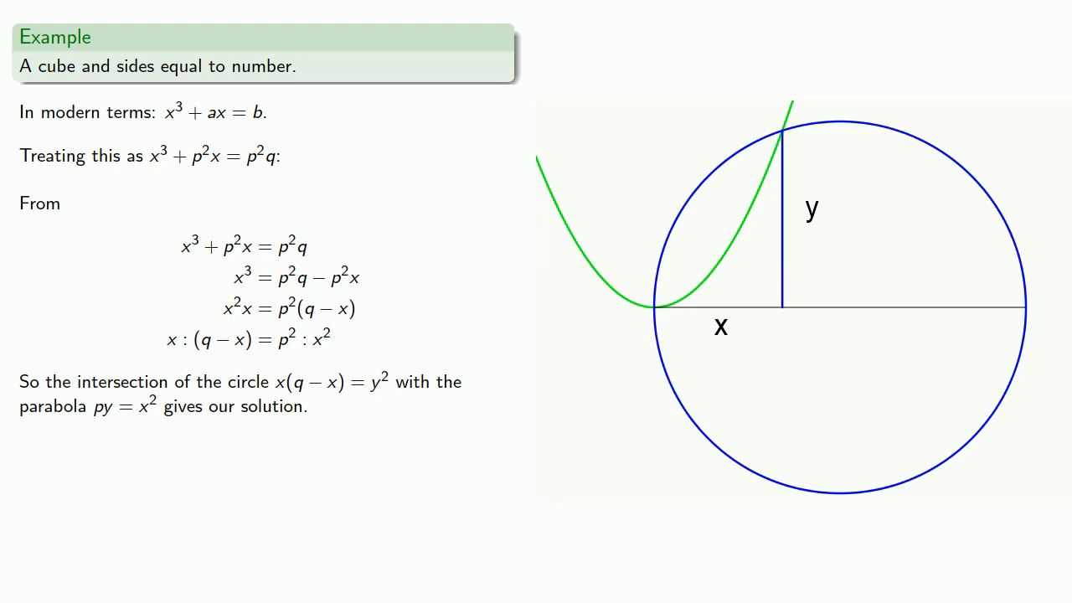
Move to Al-Khayyami's proof slide deriving p/x = x/y = y/(q−x) and highlight part of it.
{"action": "key", "text": "Right"}
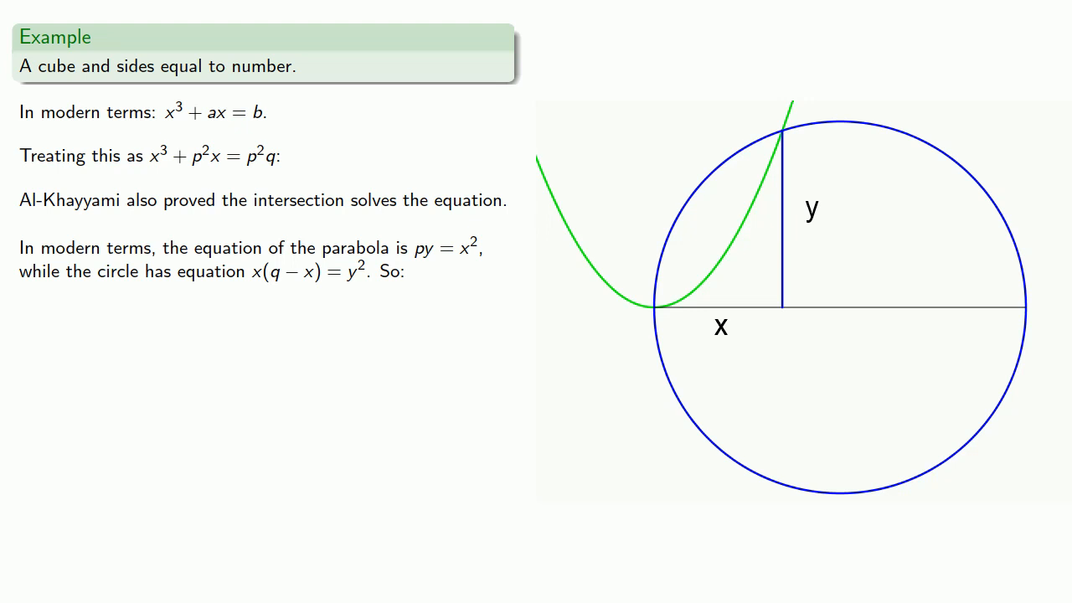
{"action": "left_click_drag", "start_coordinate": [411, 248], "coordinate": [482, 248]}
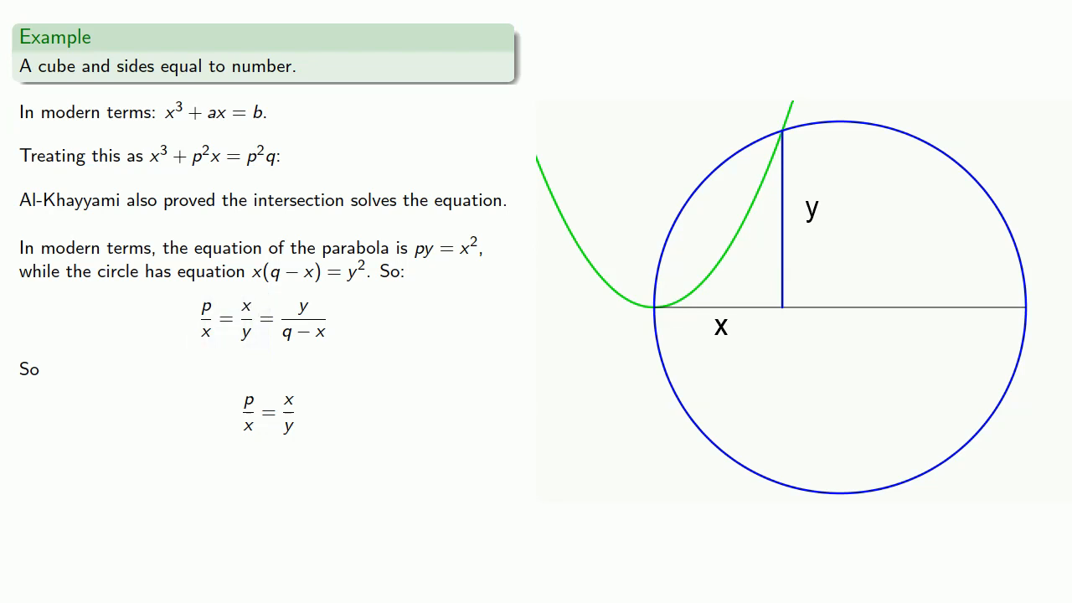
Reveal the algebra reaching p²q=x³+p²x, then move to the 'different solution' example slide.
{"action": "double_click", "coordinate": [254, 320]}
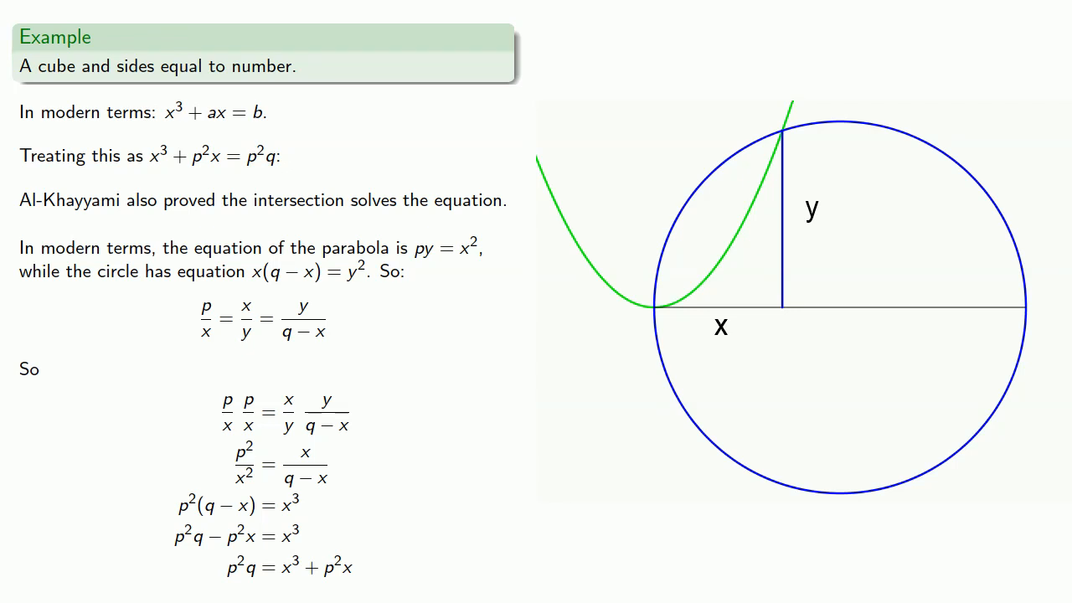
{"action": "key", "text": "Right"}
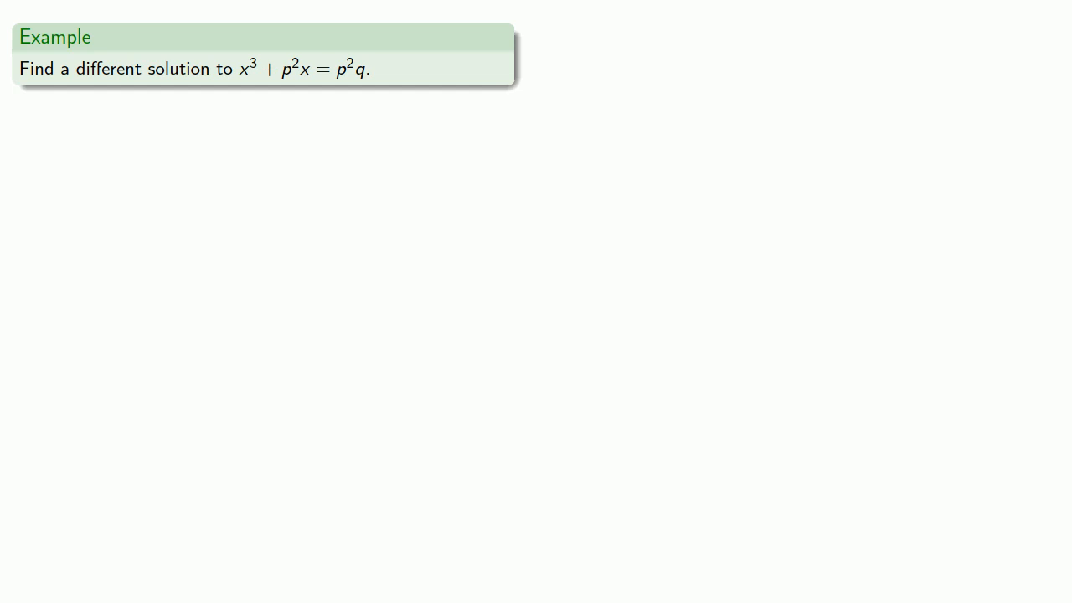
Reveal 'This time we might try:' followed by the restated equation x³+p²x=p²q.
{"action": "key", "text": "Right"}
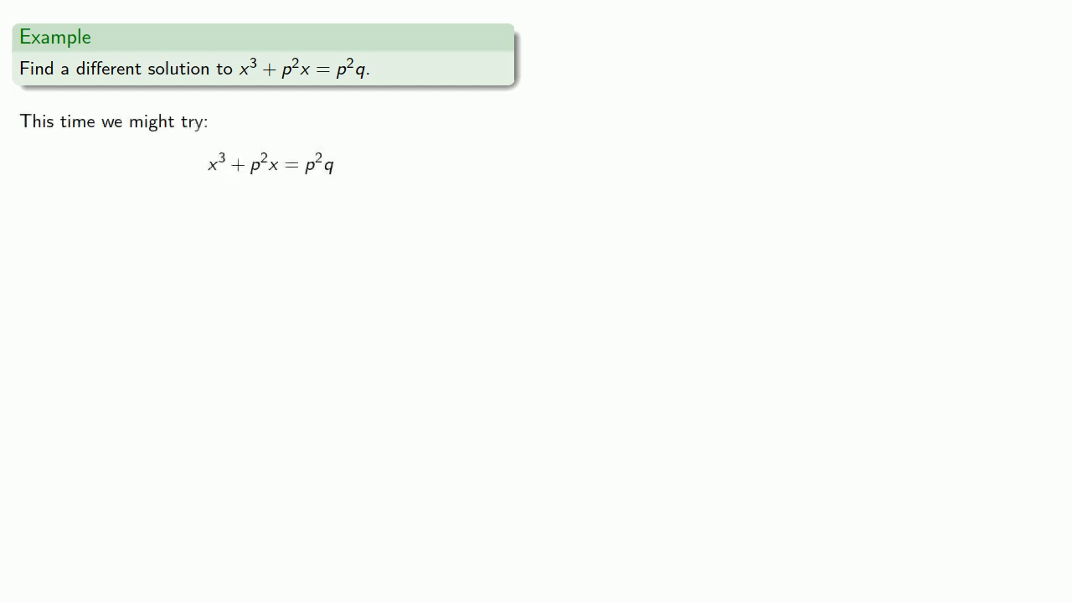